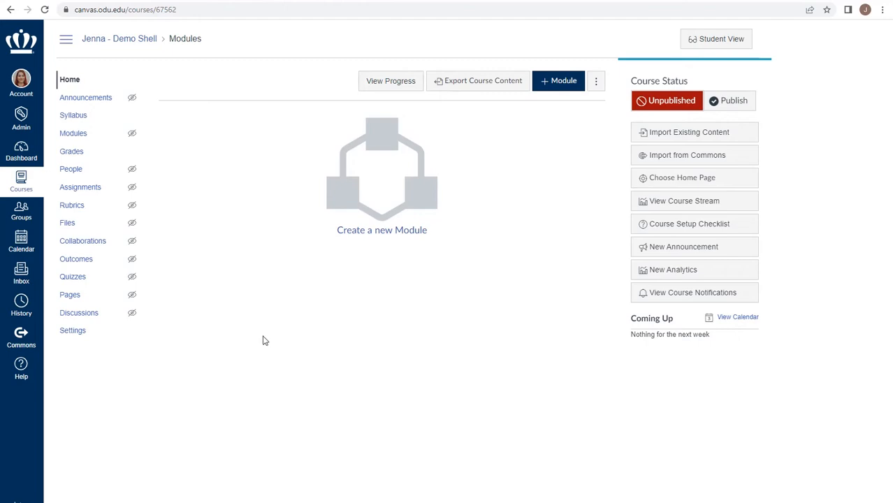
{"action": "mouse_move", "coordinate": [249, 348]}
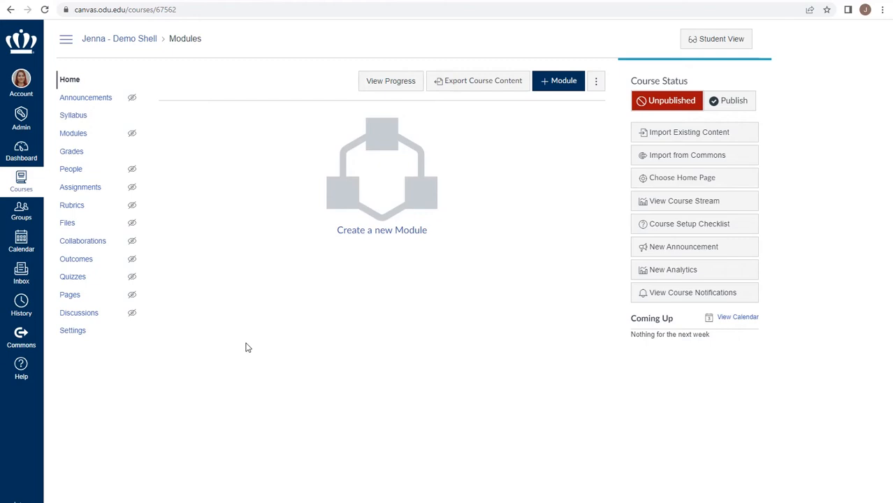
{"action": "mouse_move", "coordinate": [232, 378]}
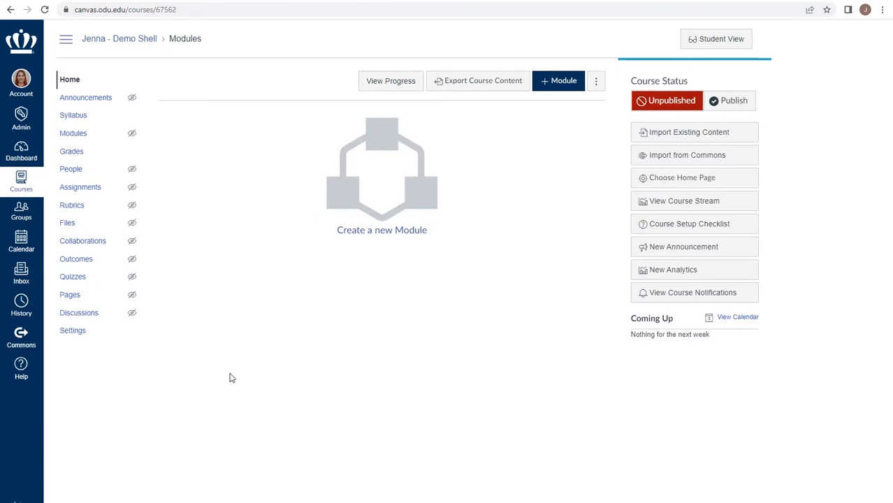
{"action": "mouse_move", "coordinate": [743, 137]}
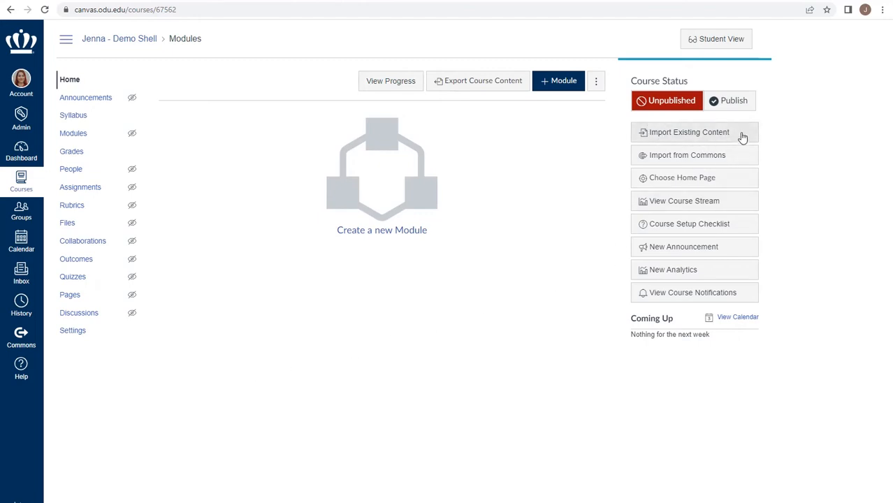
{"action": "mouse_move", "coordinate": [721, 138]}
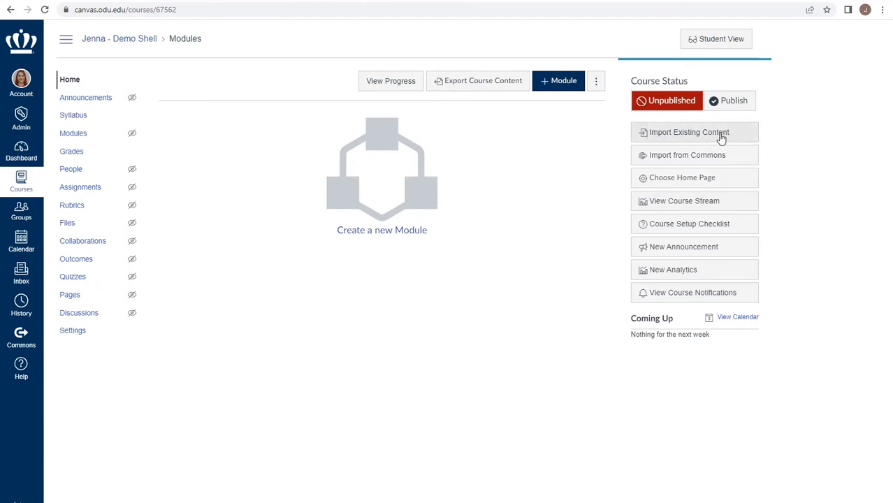
{"action": "mouse_move", "coordinate": [521, 396]}
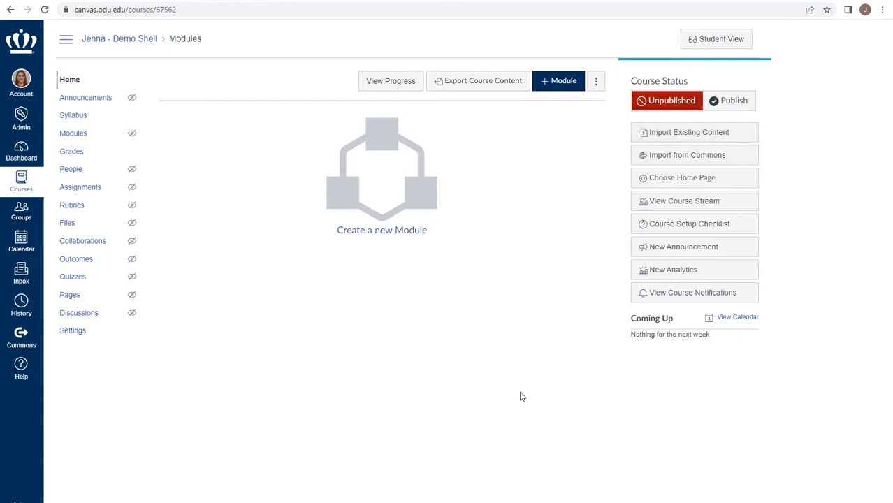
{"action": "mouse_move", "coordinate": [399, 401]}
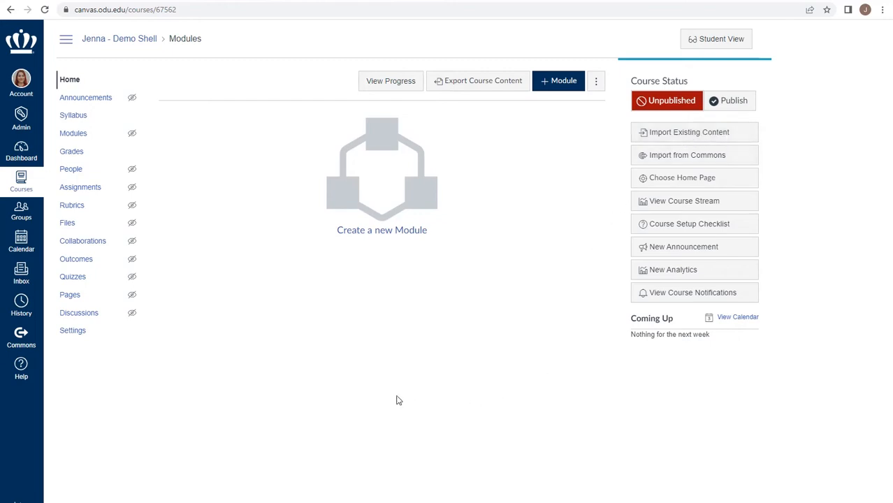
{"action": "mouse_move", "coordinate": [73, 330]}
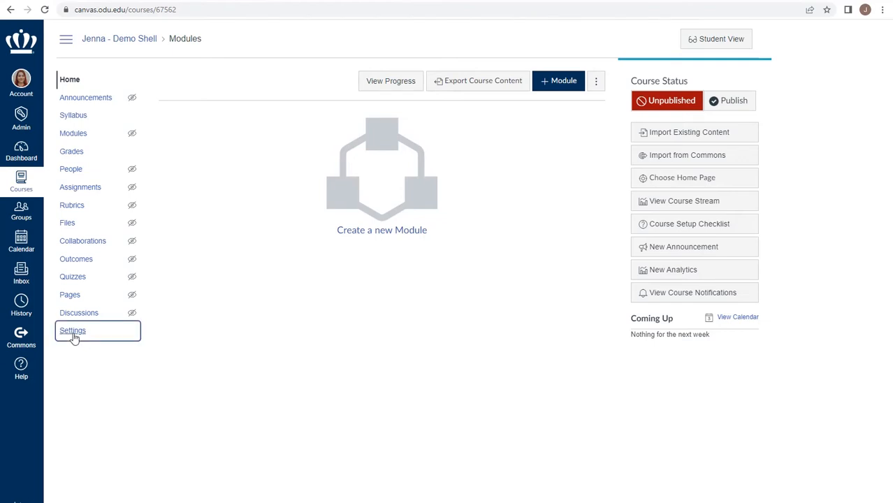
- Open the course's Import Course Content page from Settings
{"action": "left_click", "coordinate": [72, 331]}
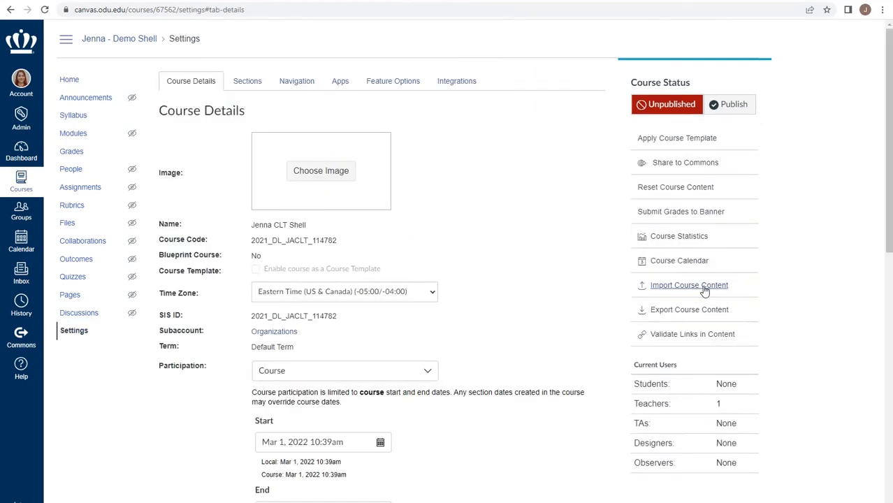
{"action": "left_click", "coordinate": [689, 285]}
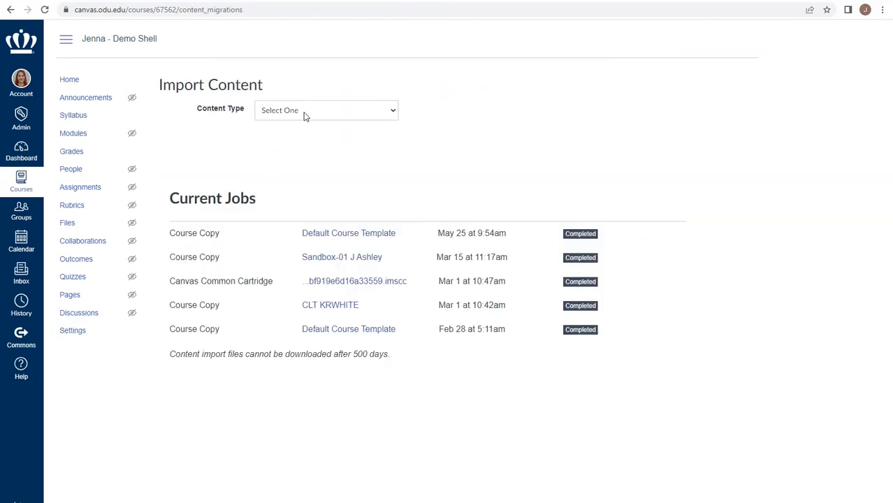
- Set the import content type to 'Copy a Canvas Course'
{"action": "left_click", "coordinate": [326, 110]}
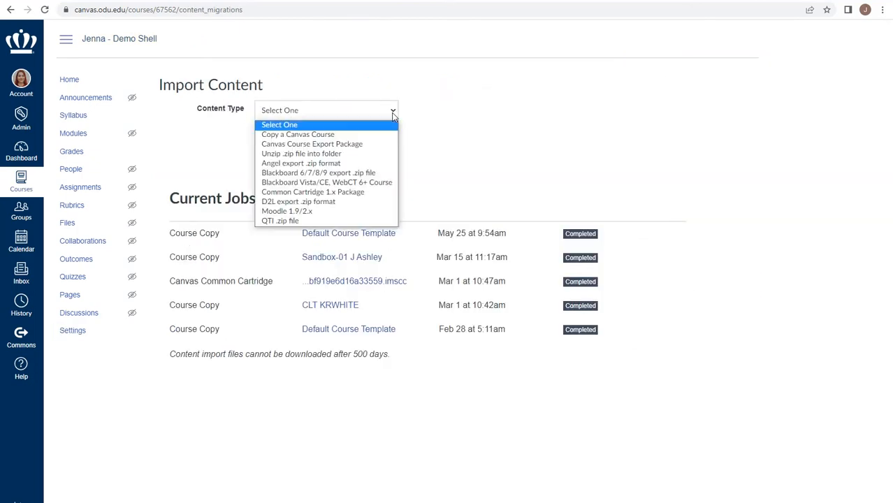
{"action": "mouse_move", "coordinate": [297, 134]}
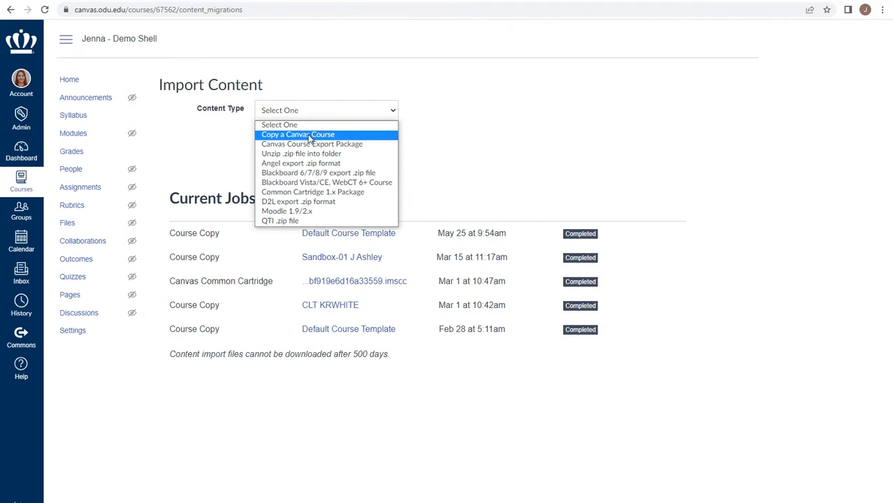
{"action": "left_click", "coordinate": [296, 134]}
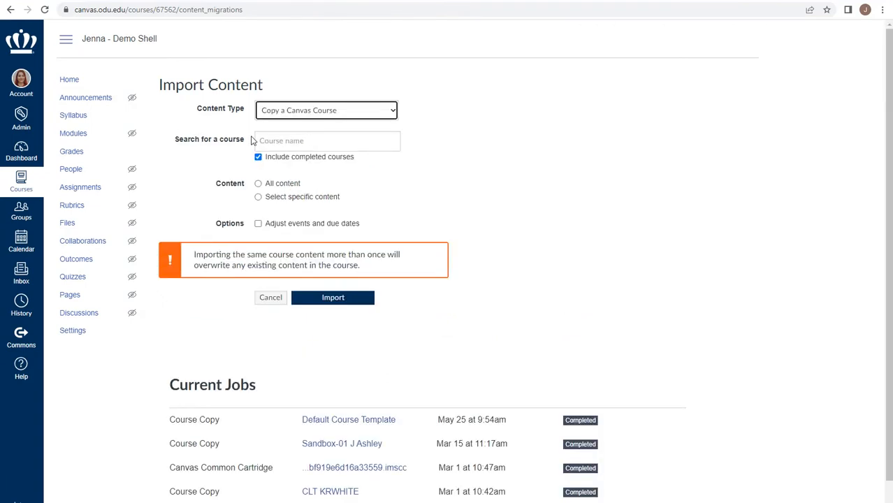
{"action": "left_click", "coordinate": [326, 141]}
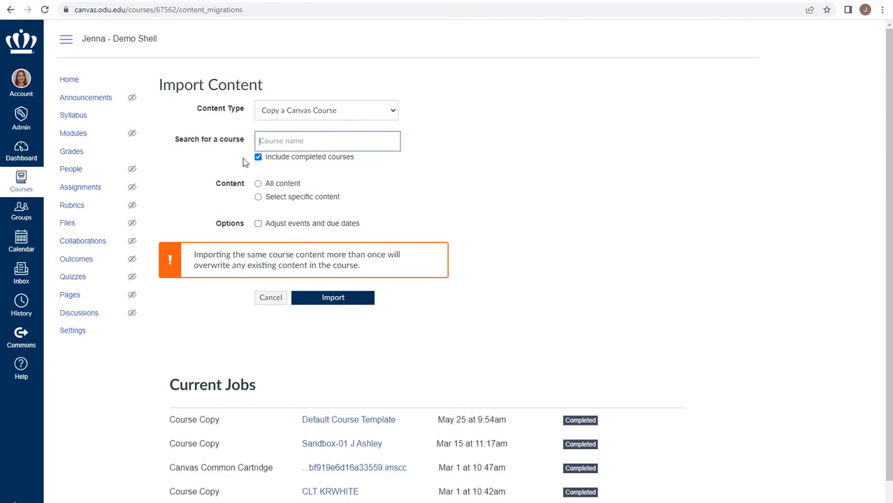
- Search for the source course 'template testing jenna'
{"action": "left_click", "coordinate": [327, 141]}
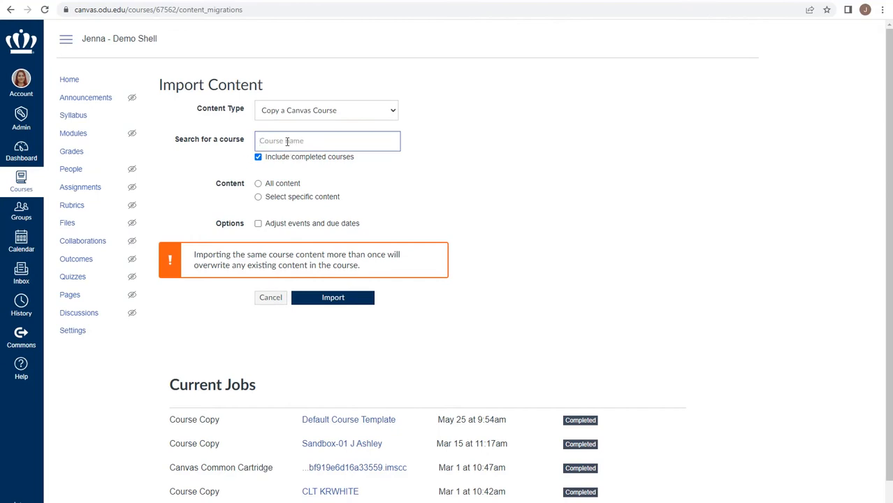
{"action": "type", "text": "te"}
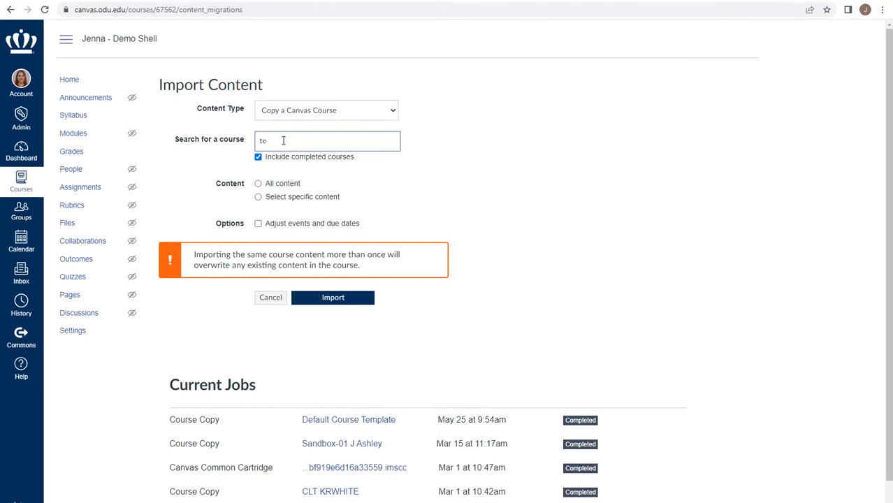
{"action": "type", "text": "template testing jenna"}
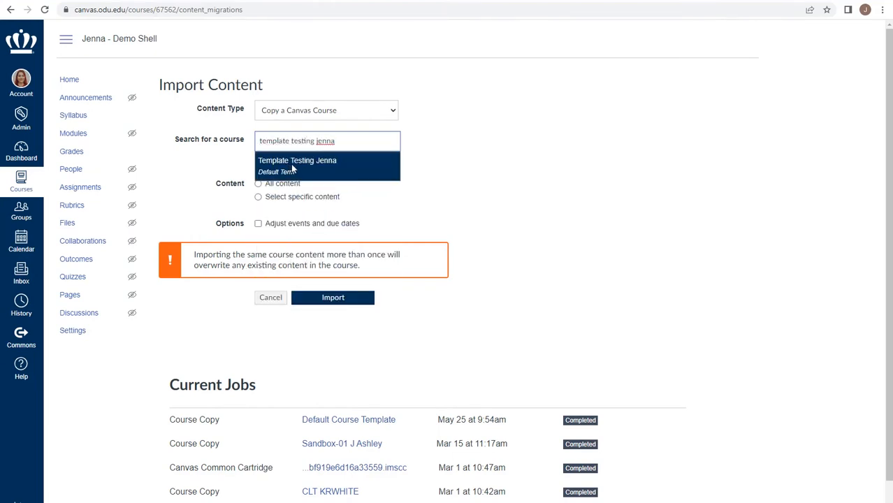
{"action": "mouse_move", "coordinate": [311, 166]}
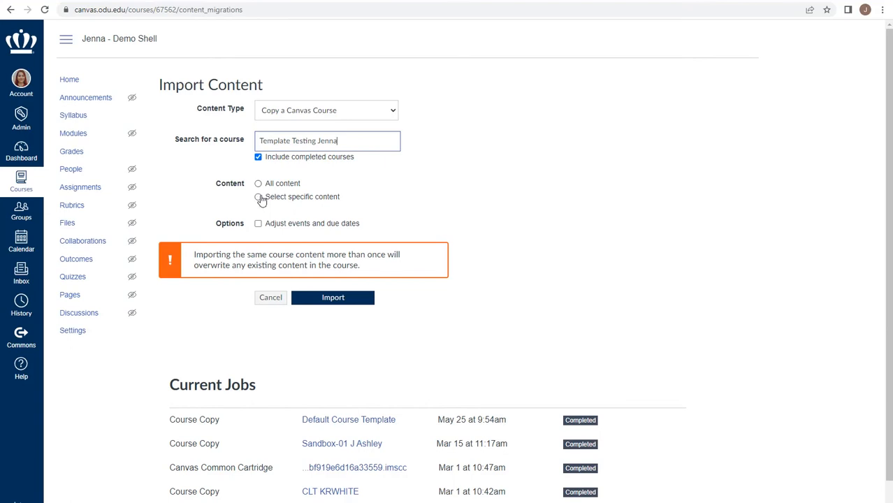
- Choose All content and enable adjusting events and due dates
{"action": "left_click", "coordinate": [258, 183]}
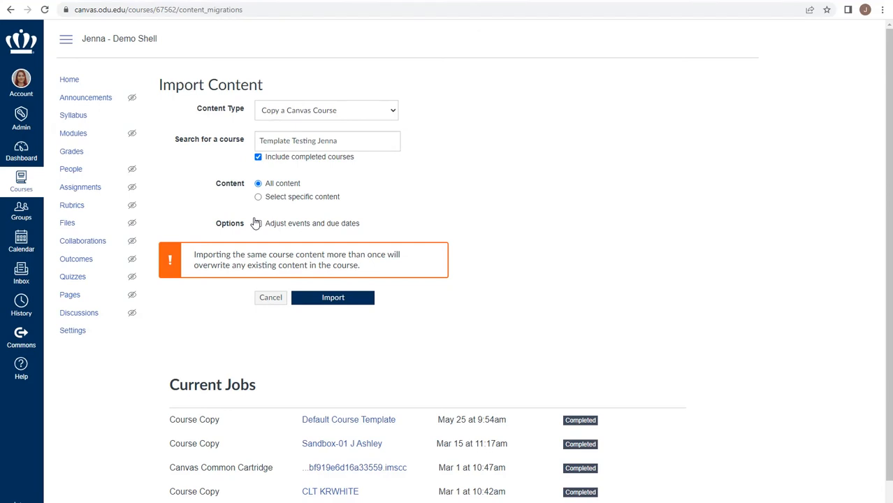
{"action": "left_click", "coordinate": [258, 223]}
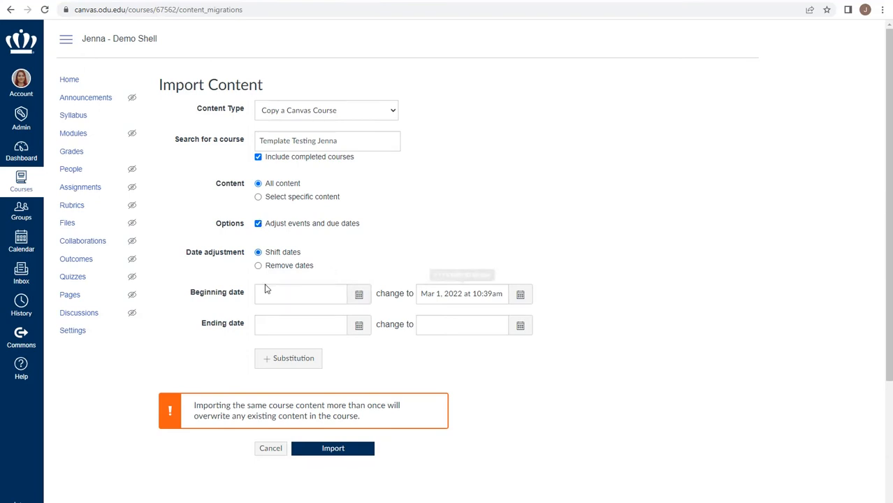
{"action": "mouse_move", "coordinate": [461, 294]}
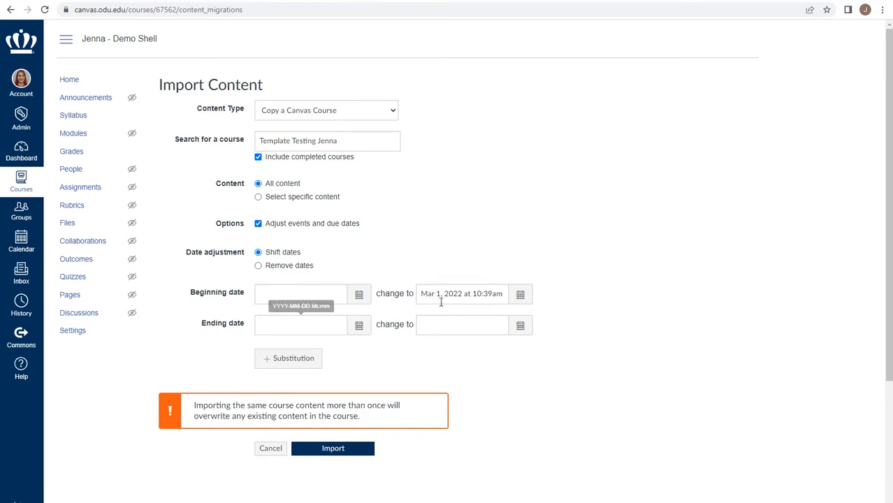
{"action": "mouse_move", "coordinate": [461, 324]}
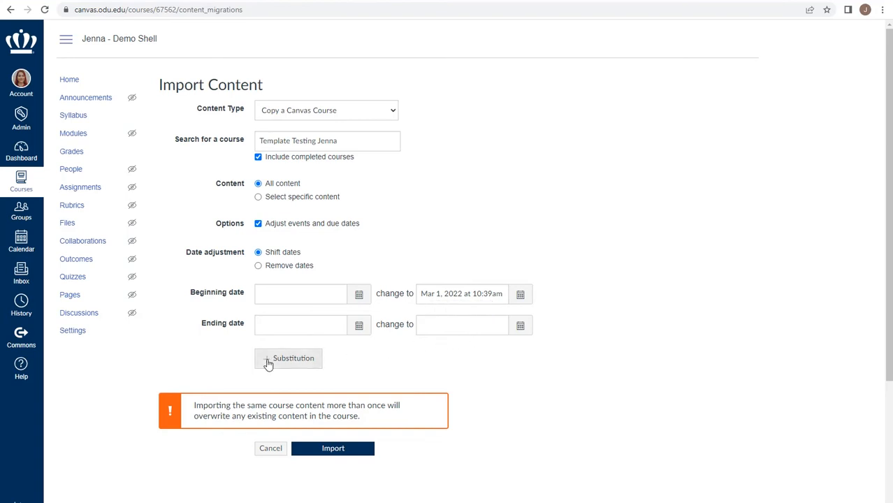
{"action": "left_click", "coordinate": [287, 358]}
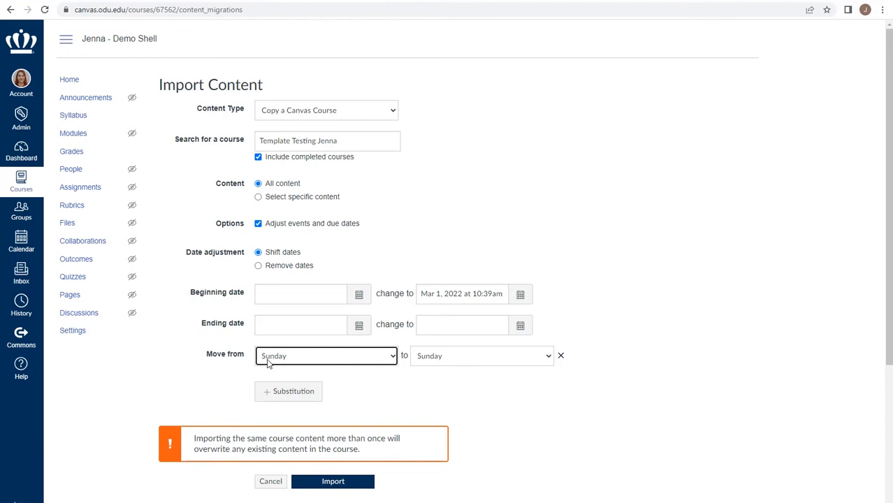
{"action": "mouse_move", "coordinate": [374, 363]}
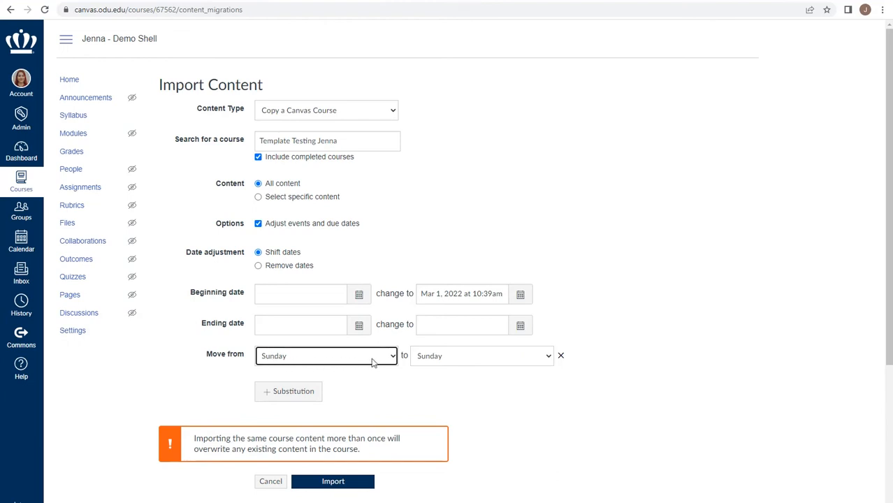
{"action": "left_click", "coordinate": [480, 355]}
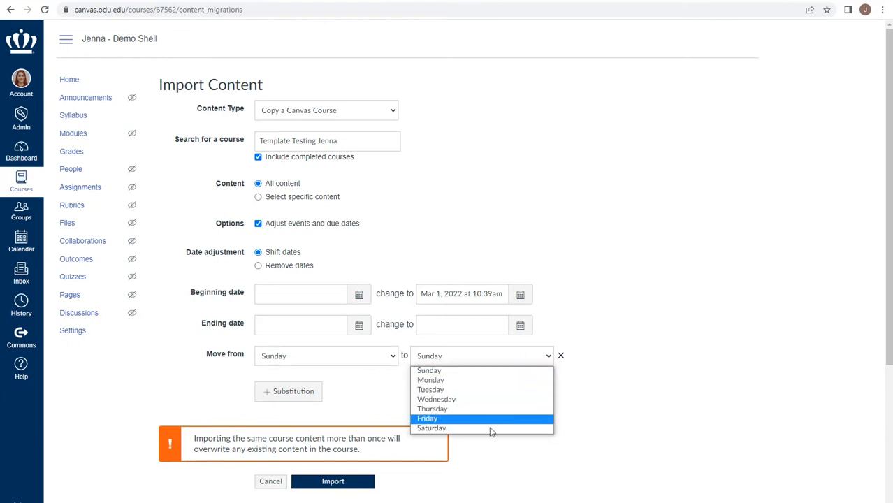
{"action": "left_click", "coordinate": [559, 355]}
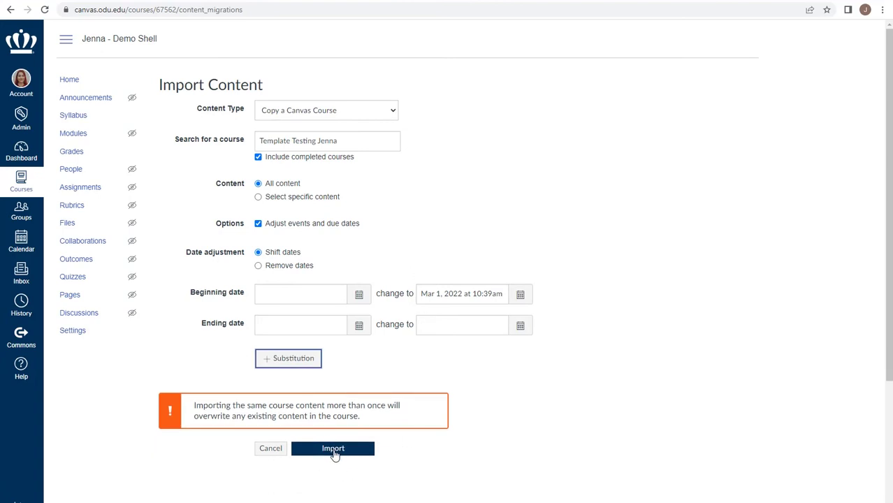
{"action": "mouse_move", "coordinate": [283, 216]}
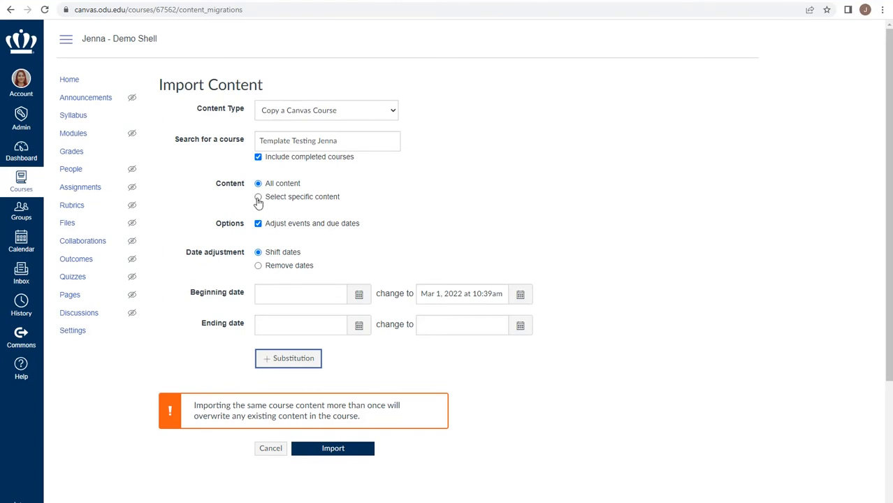
{"action": "left_click", "coordinate": [258, 197]}
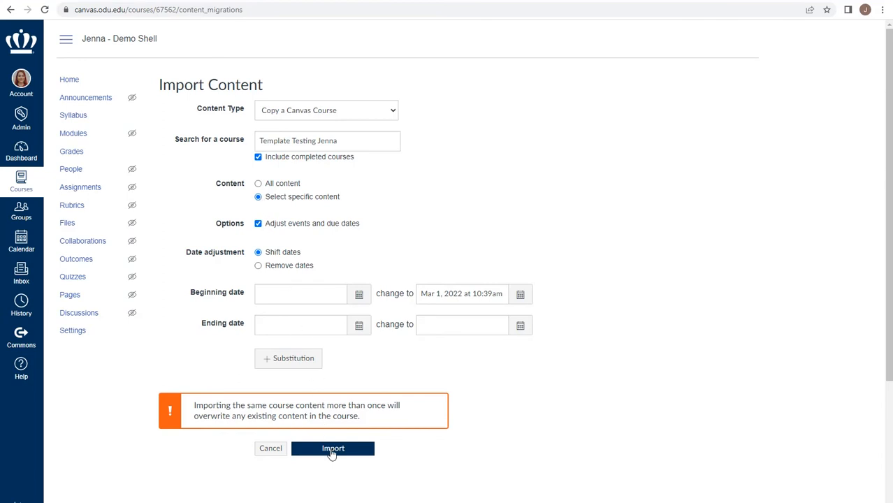
{"action": "left_click", "coordinate": [333, 448]}
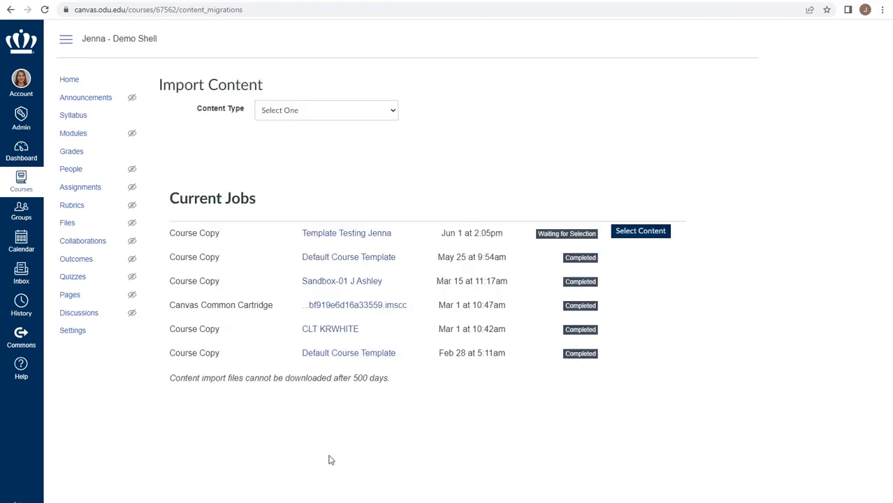
{"action": "mouse_move", "coordinate": [551, 228]}
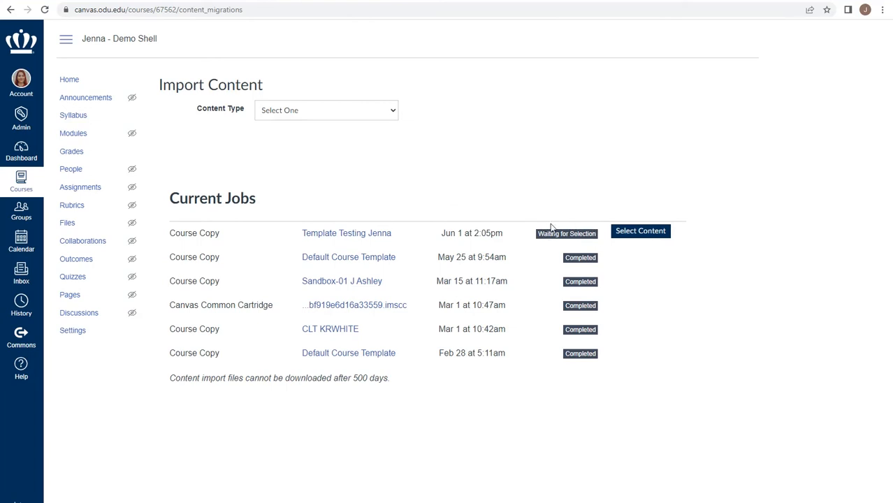
{"action": "mouse_move", "coordinate": [602, 249]}
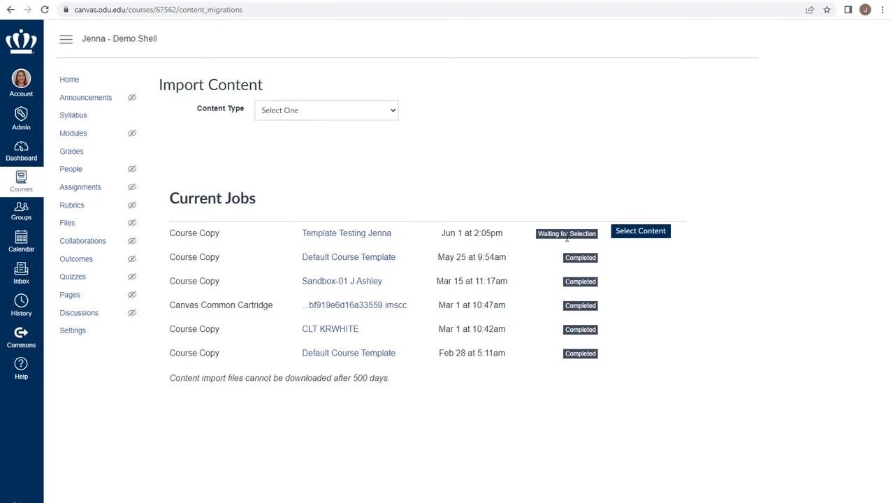
{"action": "mouse_move", "coordinate": [573, 229]}
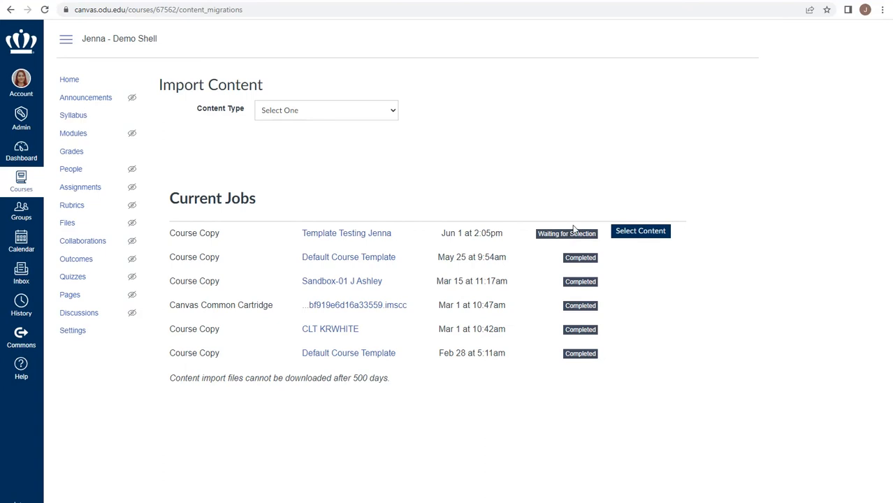
{"action": "mouse_move", "coordinate": [639, 231]}
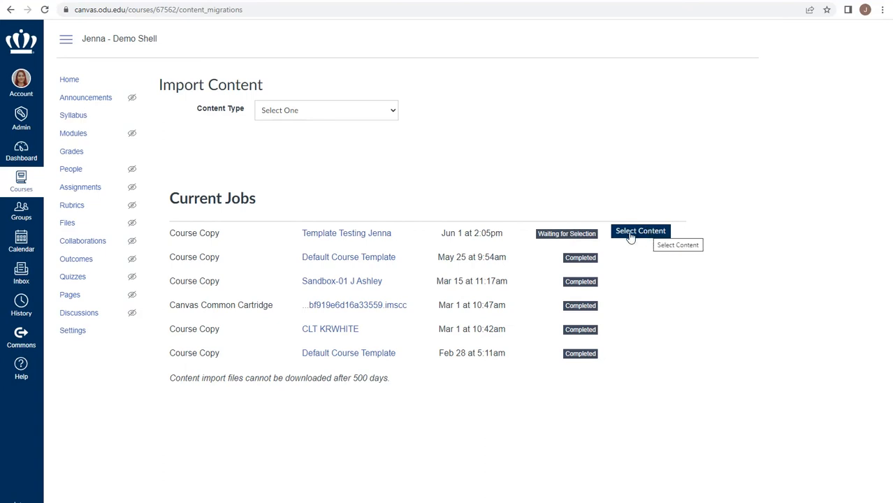
- Open content selection for the pending copy, expand Modules, and check Week 1
{"action": "left_click", "coordinate": [639, 231]}
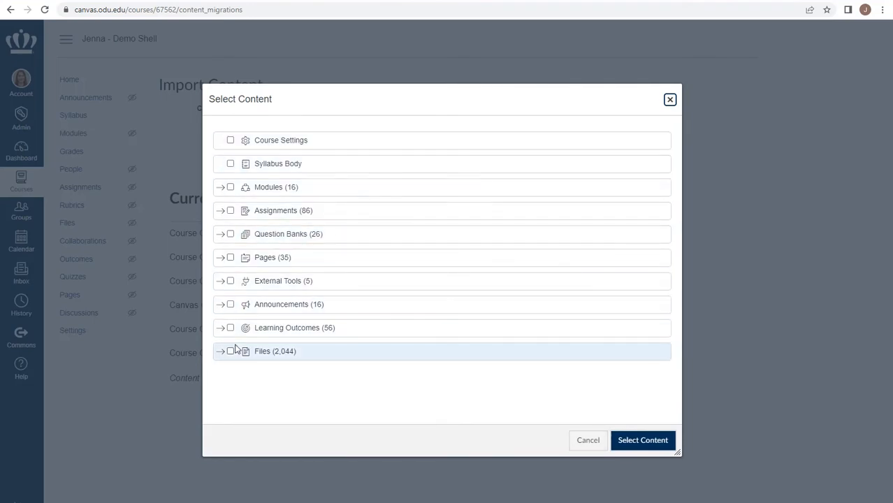
{"action": "mouse_move", "coordinate": [260, 280]}
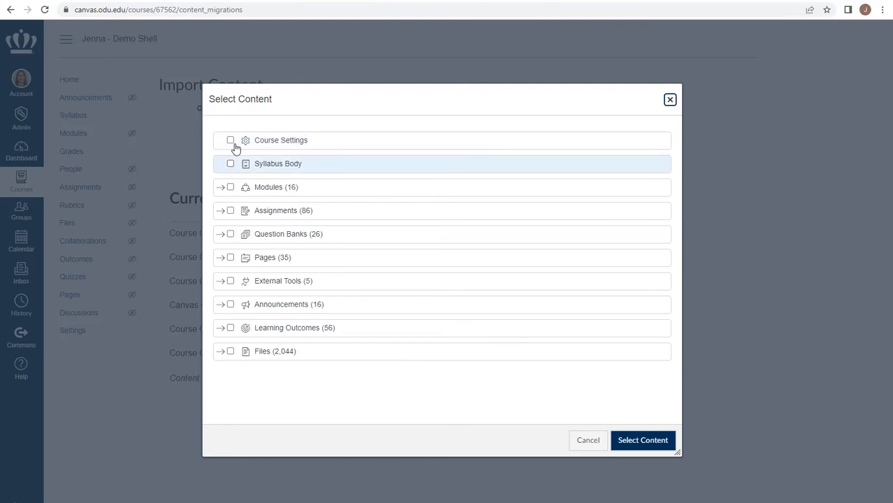
{"action": "mouse_move", "coordinate": [84, 125]}
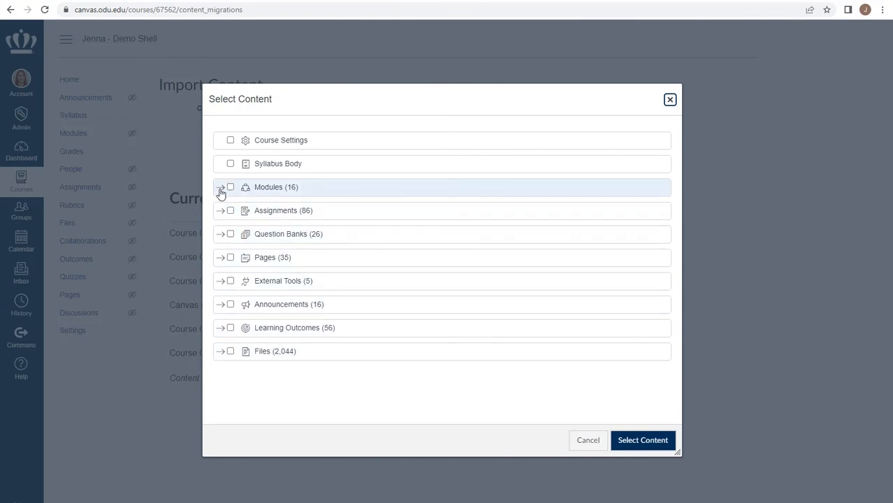
{"action": "left_click", "coordinate": [221, 193]}
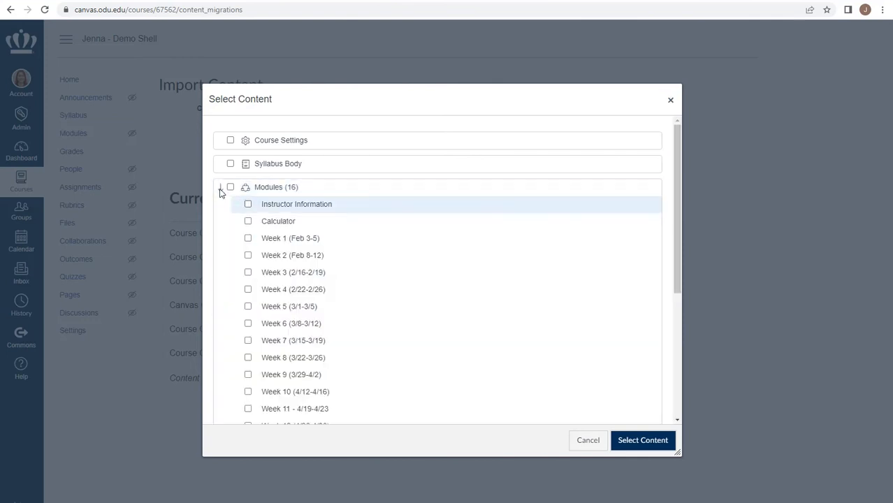
{"action": "scroll", "scroll_direction": "down", "scroll_amount": 3}
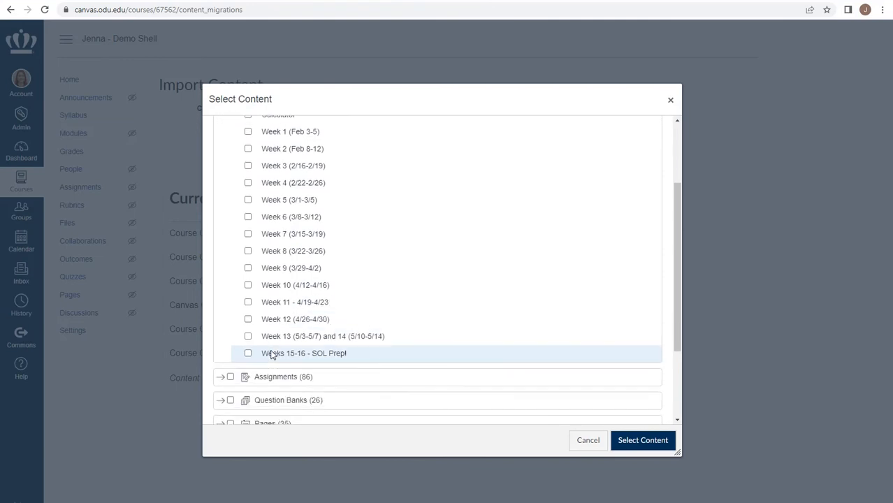
{"action": "scroll", "scroll_direction": "up", "scroll_amount": 3}
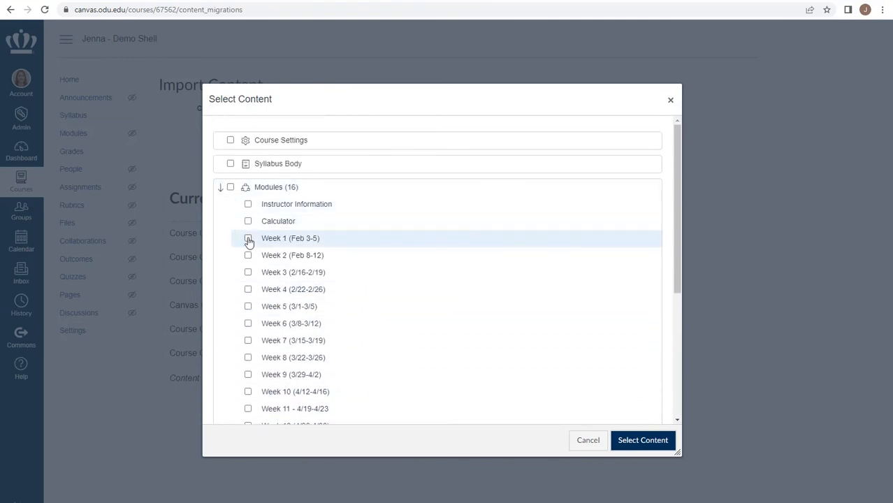
{"action": "left_click", "coordinate": [248, 272]}
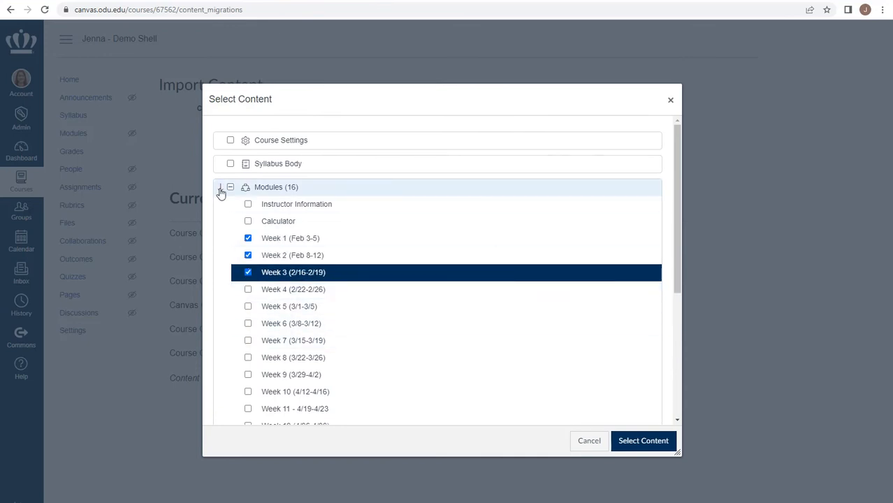
- Browse the Assignments group and its Imported Assignments folder
{"action": "left_click", "coordinate": [221, 187]}
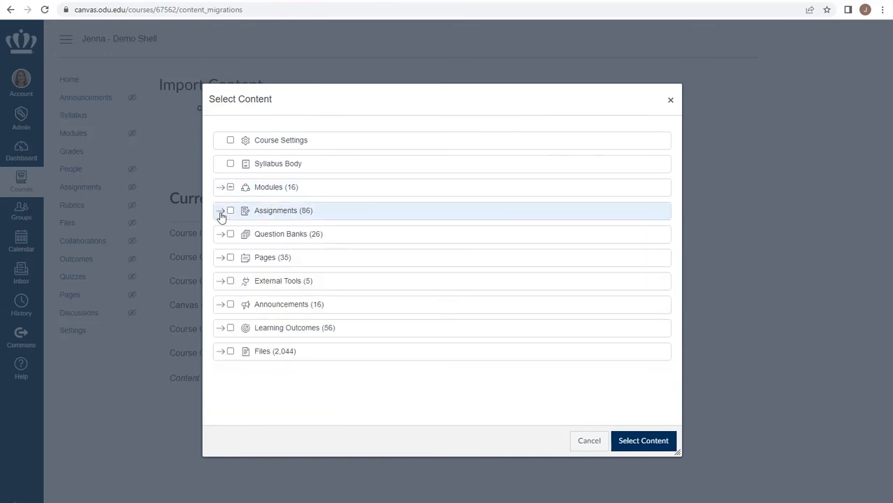
{"action": "left_click", "coordinate": [221, 210]}
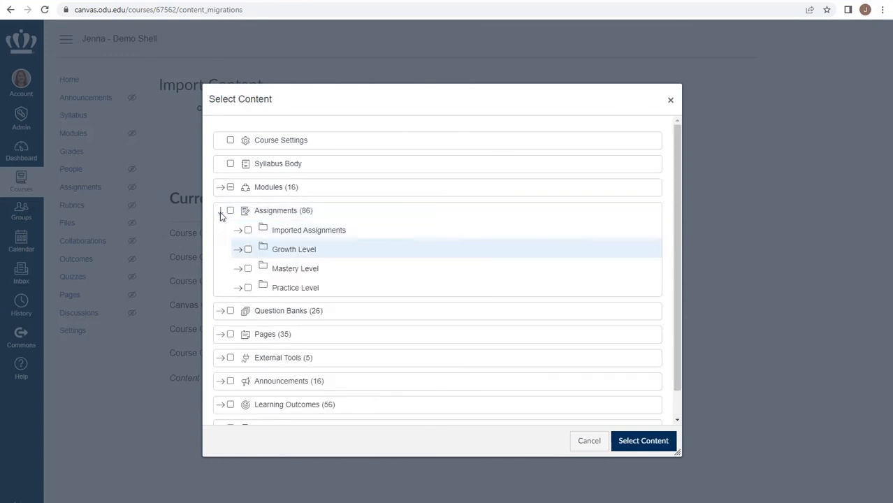
{"action": "mouse_move", "coordinate": [278, 287]}
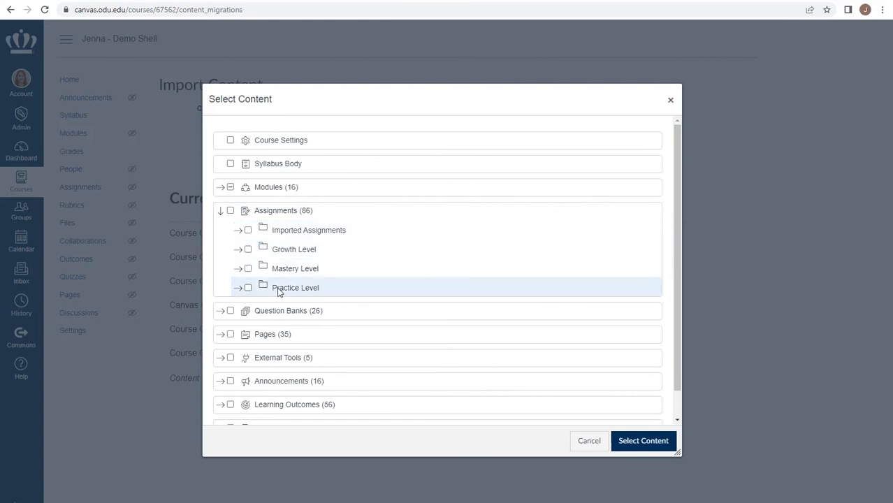
{"action": "left_click", "coordinate": [241, 230]}
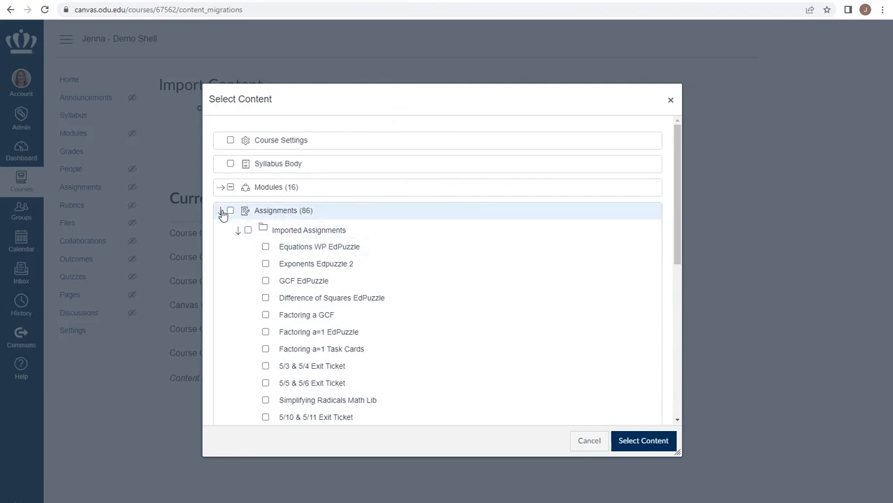
{"action": "left_click", "coordinate": [221, 213]}
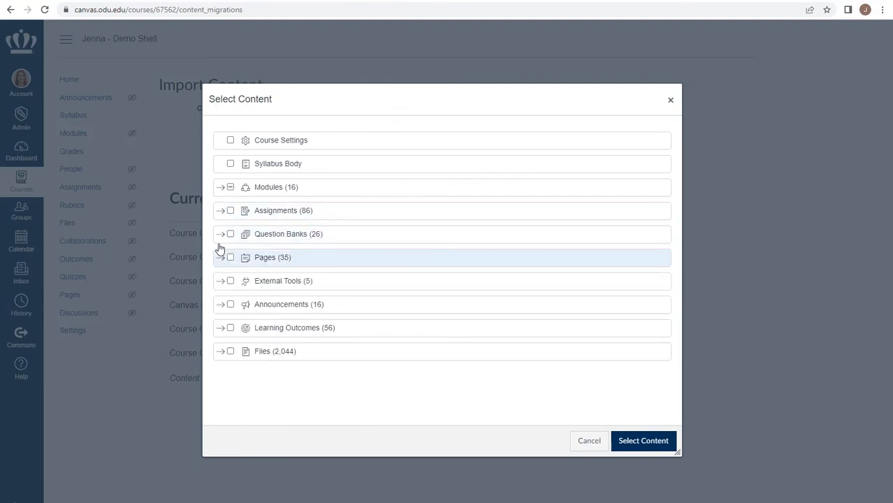
{"action": "mouse_move", "coordinate": [222, 281]}
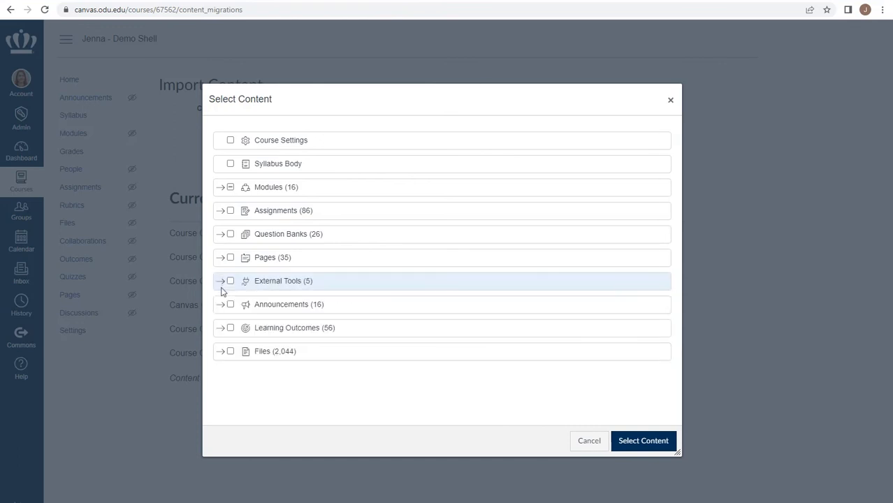
- Check Course Settings after browsing Learning Outcomes, and confirm the selected content
{"action": "left_click", "coordinate": [221, 304]}
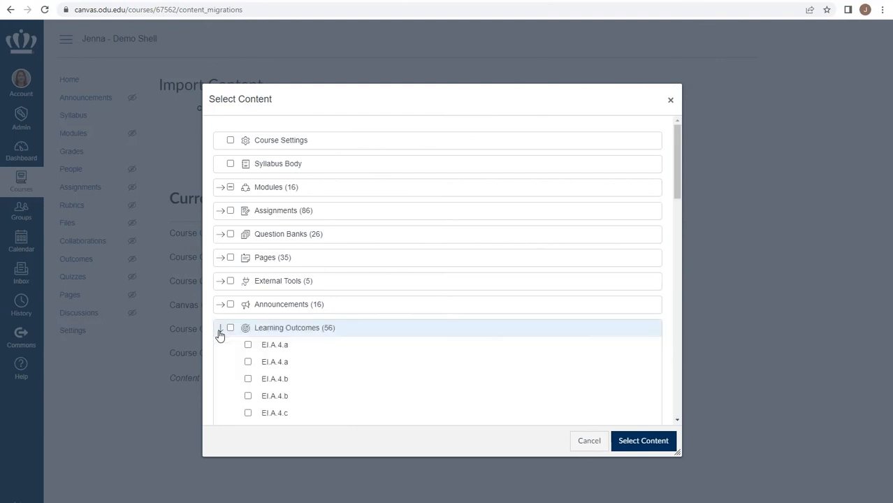
{"action": "left_click", "coordinate": [220, 328]}
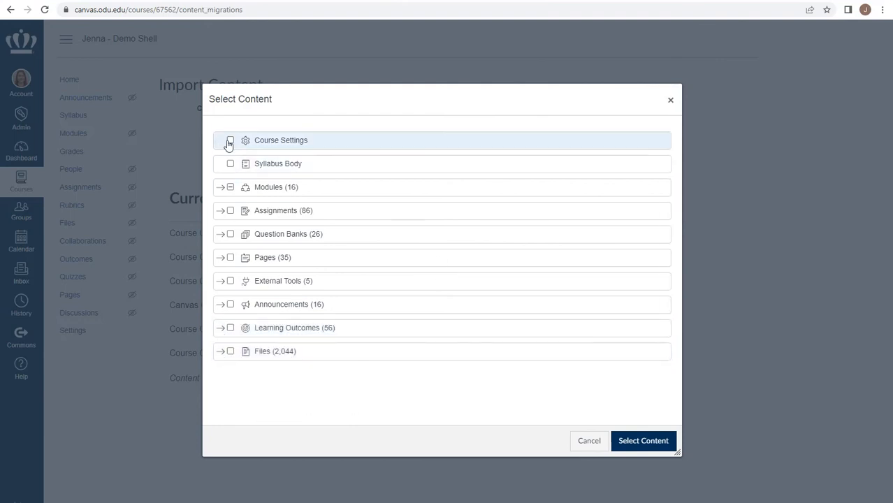
{"action": "left_click", "coordinate": [230, 140]}
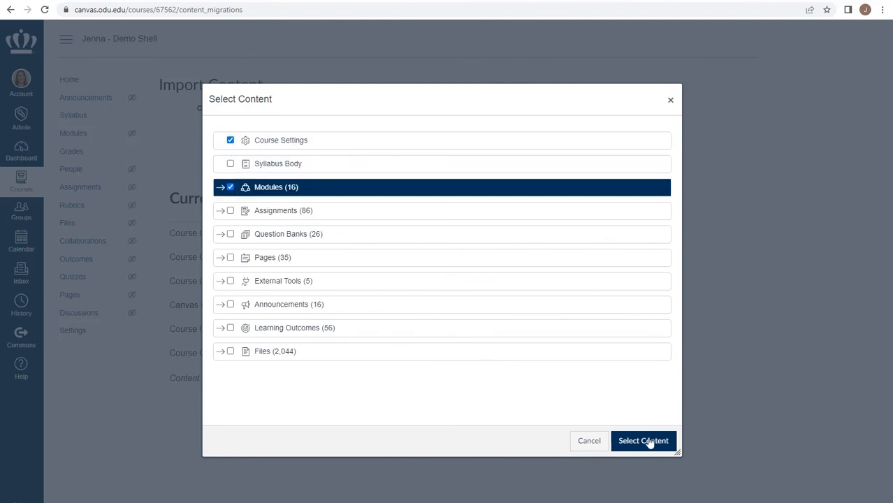
{"action": "left_click", "coordinate": [642, 441]}
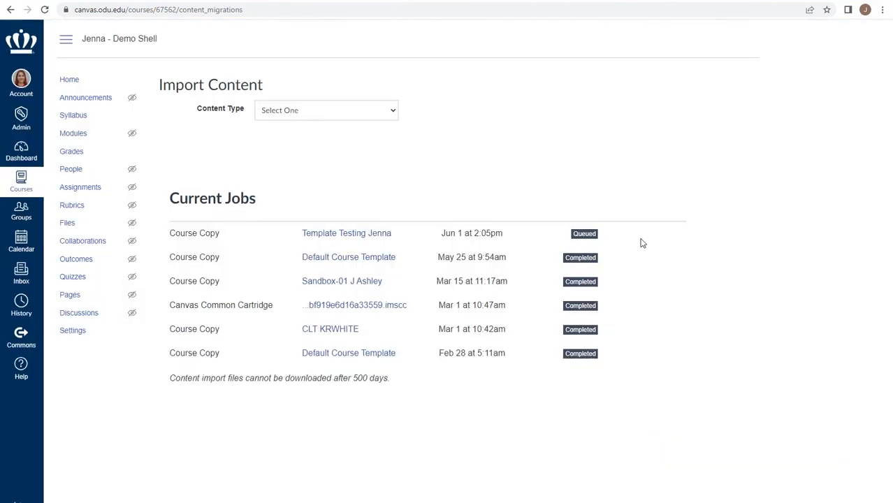
{"action": "mouse_move", "coordinate": [575, 247]}
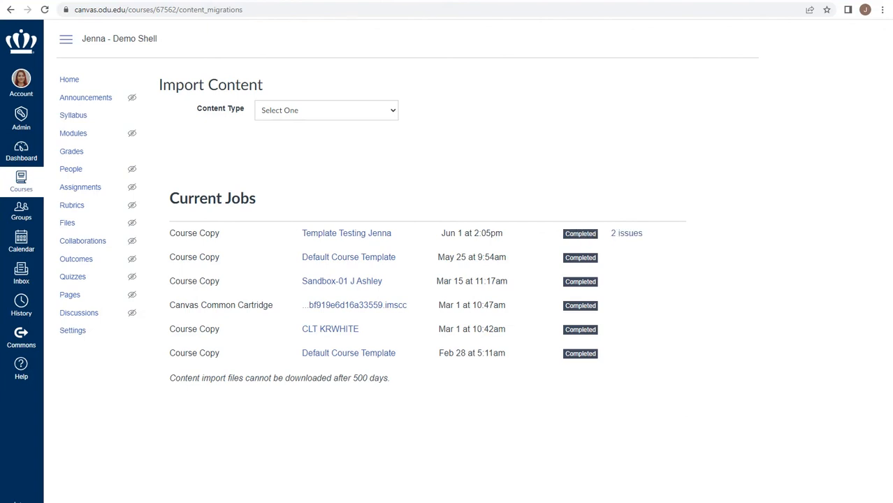
{"action": "mouse_move", "coordinate": [597, 248]}
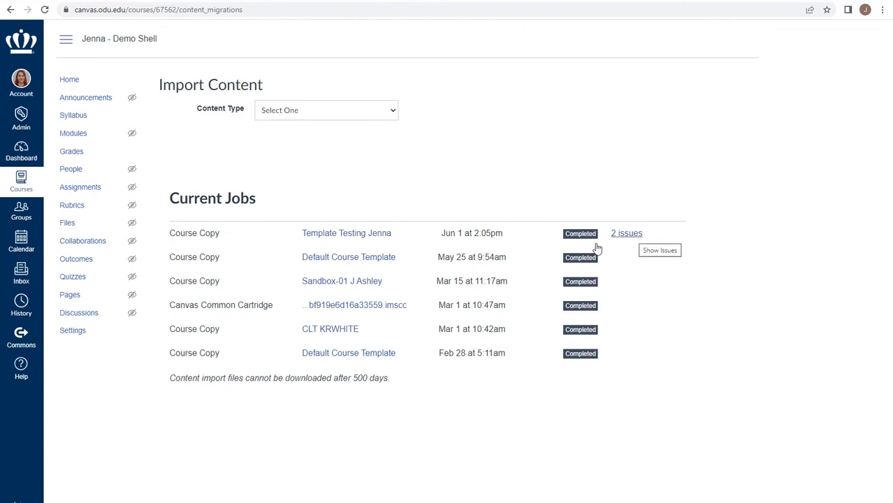
{"action": "mouse_move", "coordinate": [617, 241]}
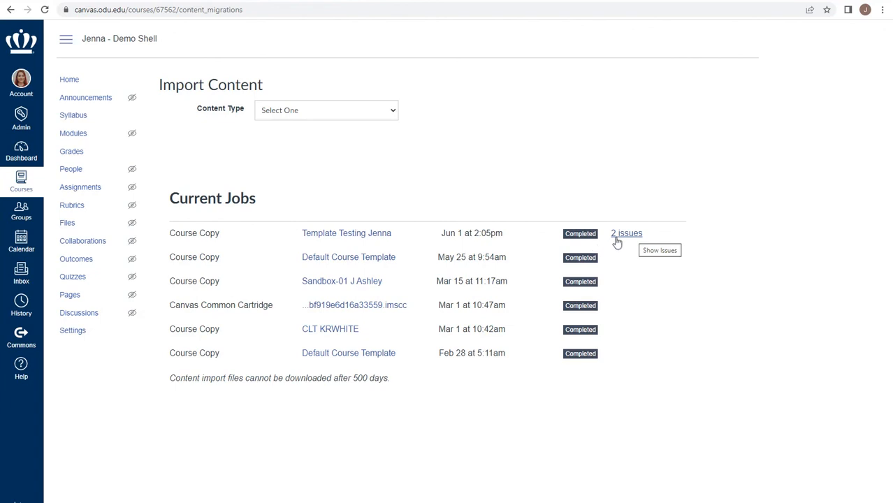
{"action": "left_click", "coordinate": [625, 233]}
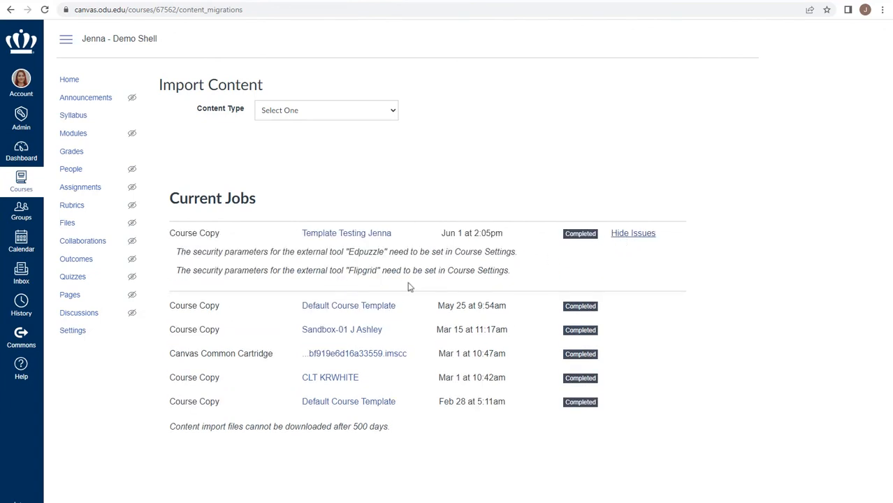
{"action": "mouse_move", "coordinate": [427, 280]}
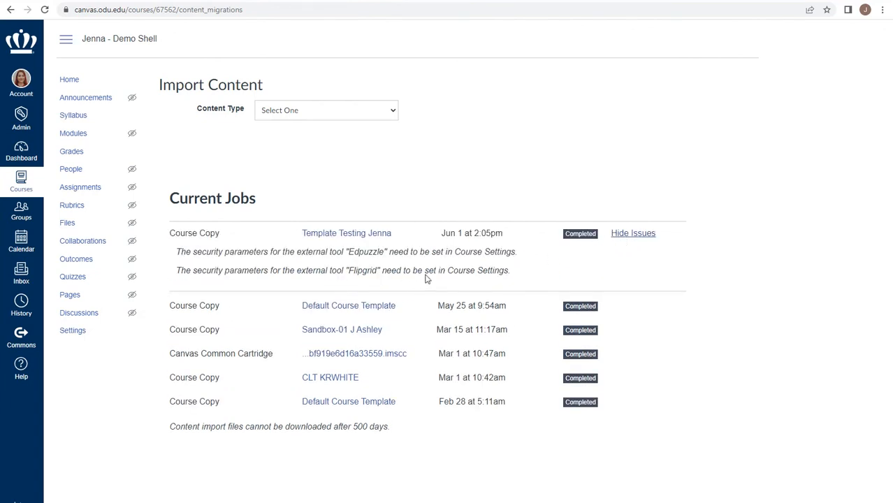
{"action": "left_click", "coordinate": [632, 232]}
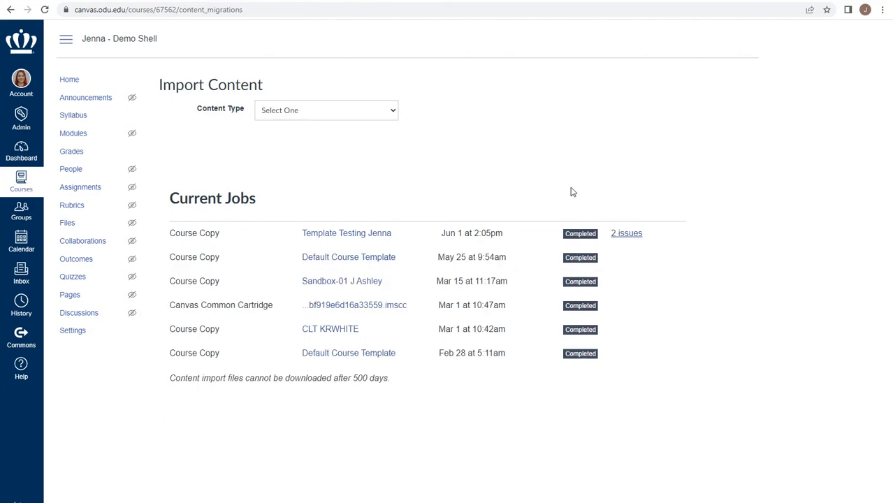
{"action": "mouse_move", "coordinate": [74, 133]}
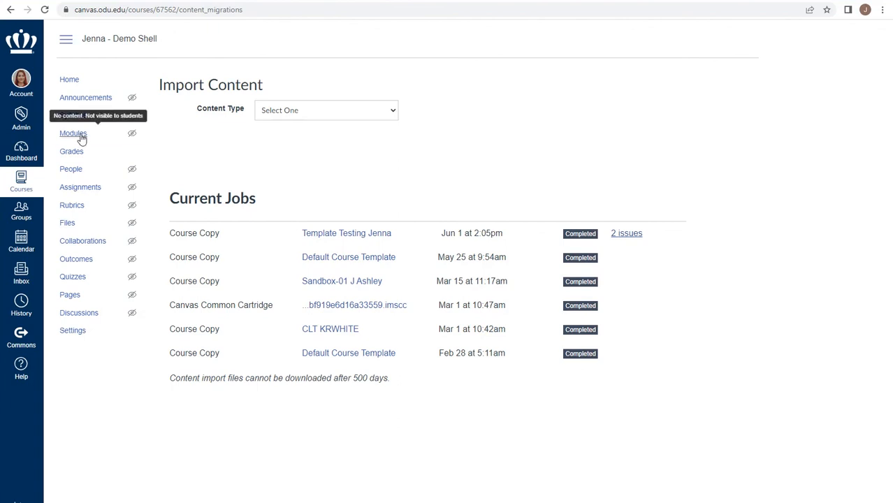
- View the imported Instructor Information, Calculator and Week 1 modules
{"action": "left_click", "coordinate": [73, 133]}
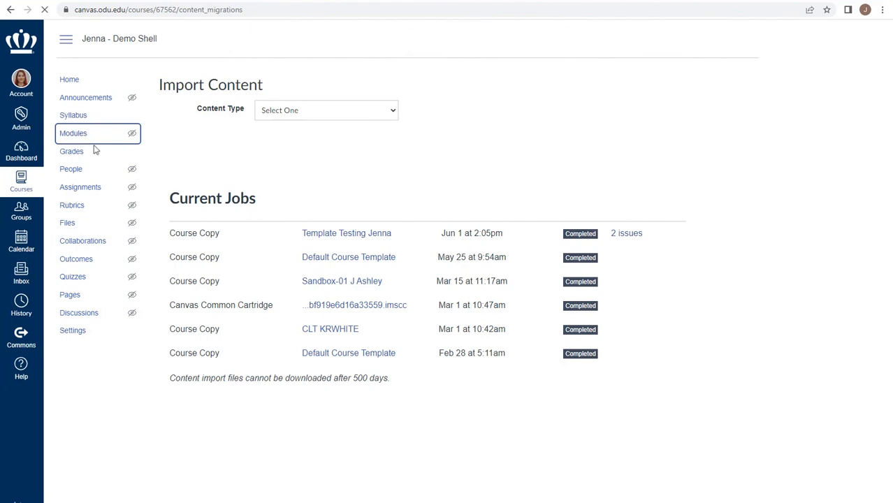
{"action": "left_click", "coordinate": [72, 132]}
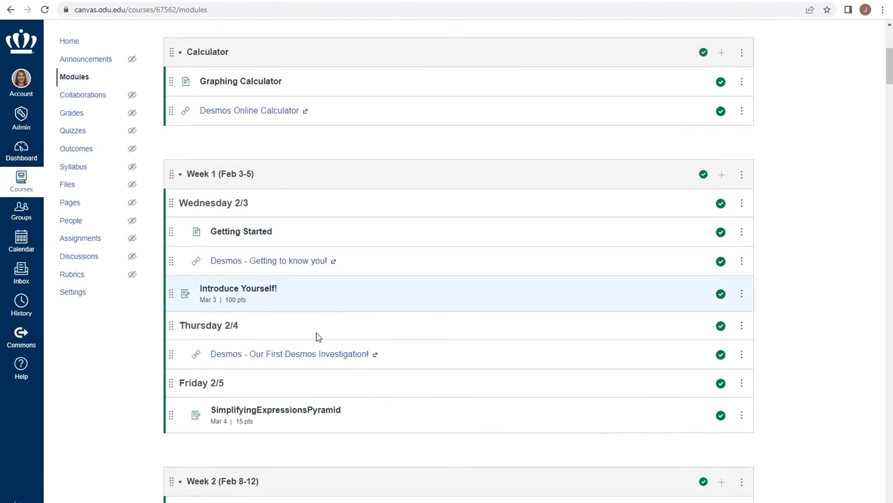
{"action": "scroll", "scroll_direction": "up", "scroll_amount": 3}
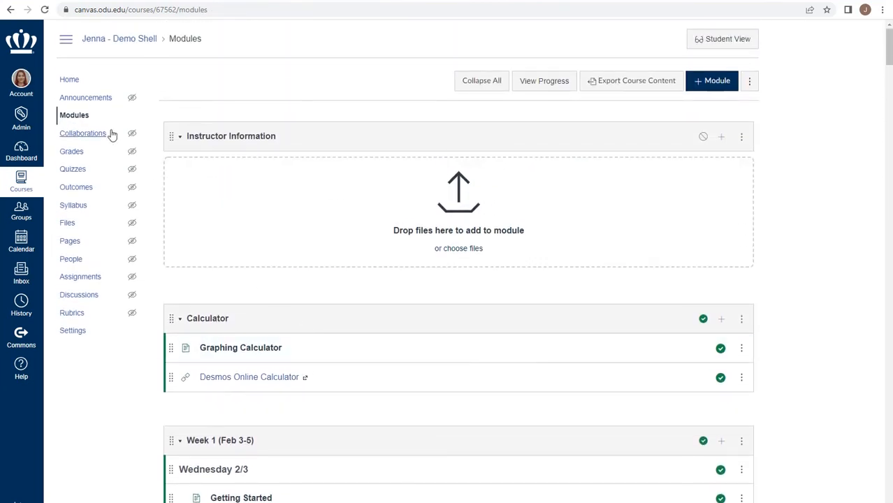